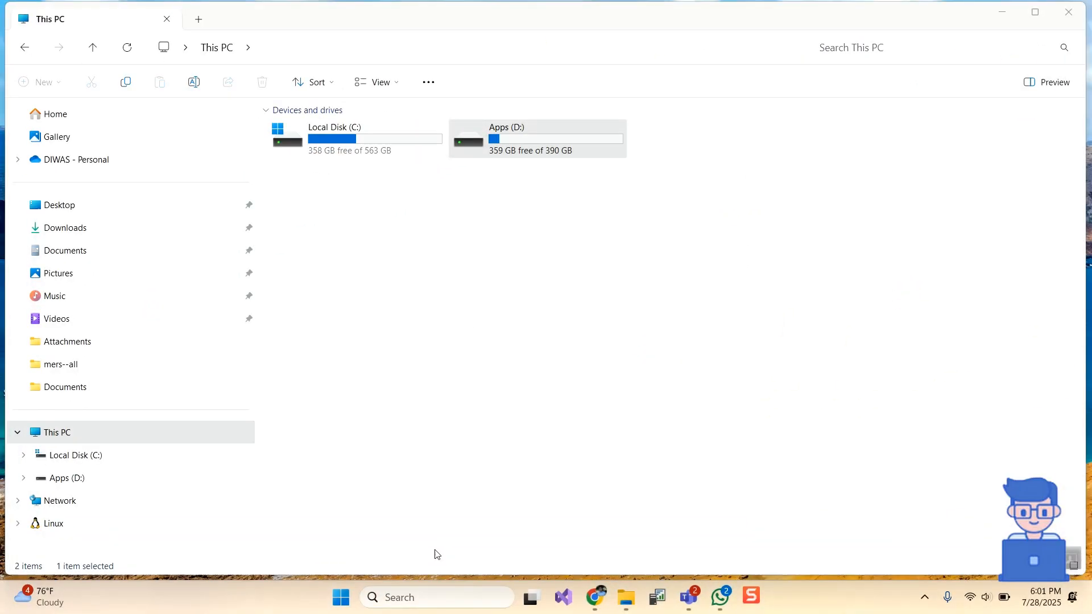
Step: Search Windows for 'fl studio 2025' and launch FL Studio
{"action": "type", "text": "fl studio 2025"}
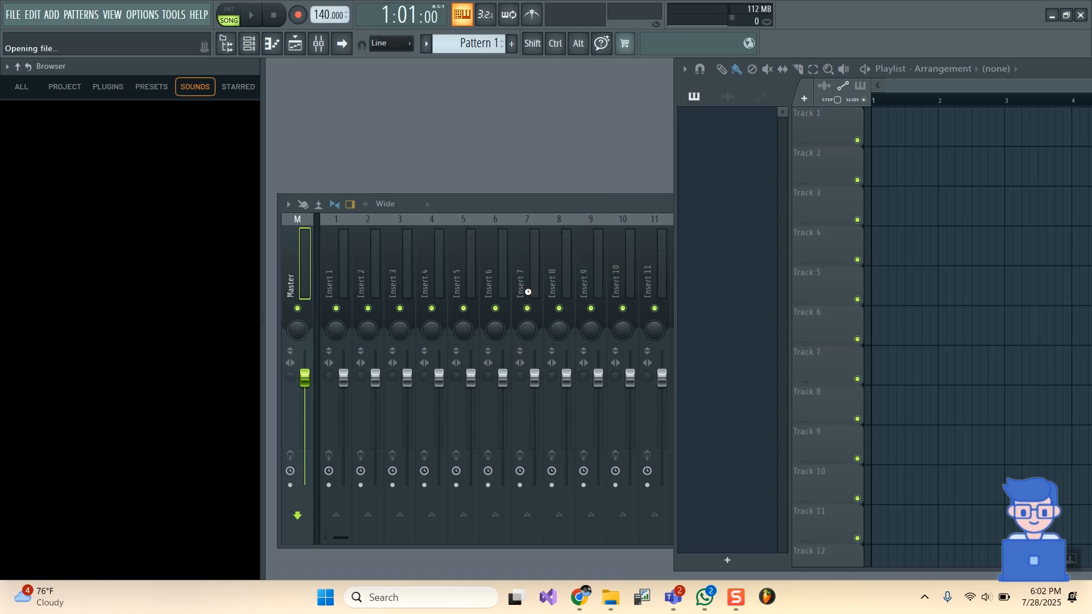
Step: Bring up File settings from OPTIONS, showing the user data folder D:\FL\
{"action": "left_click", "coordinate": [144, 14]}
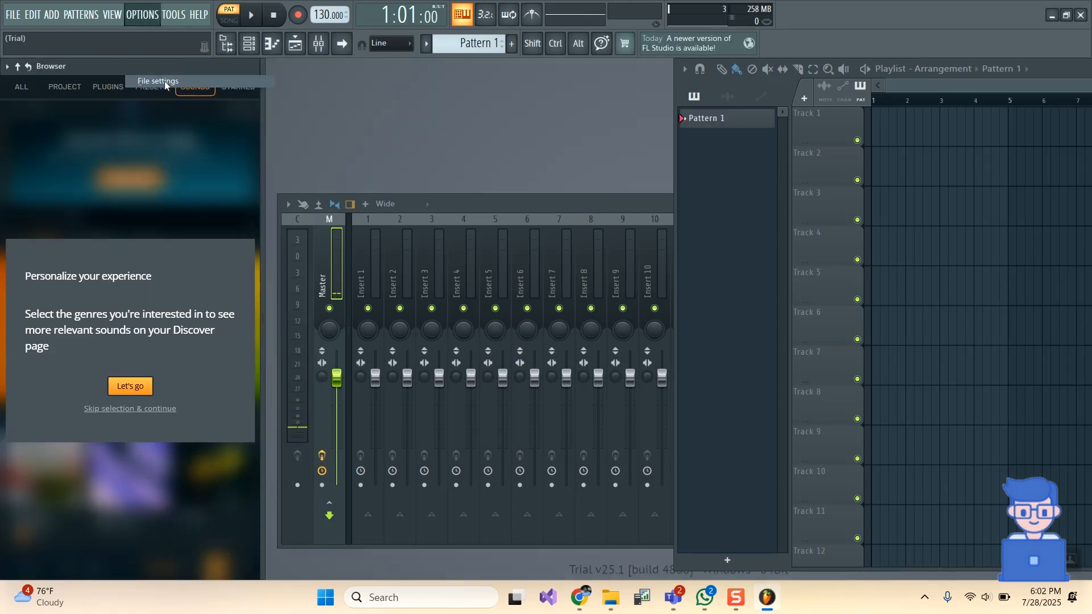
{"action": "left_click", "coordinate": [157, 81]}
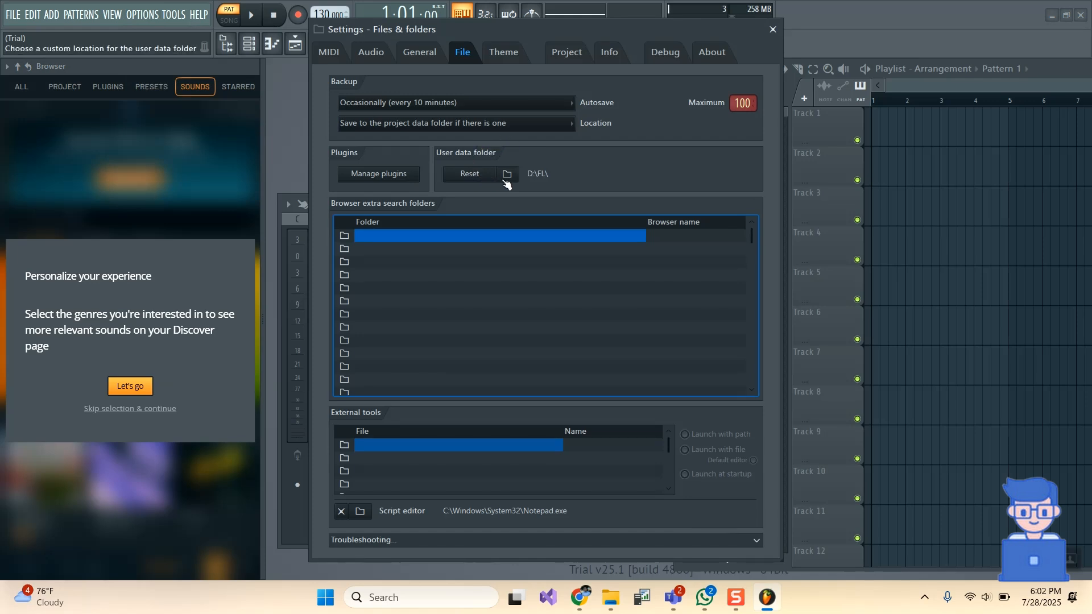
Step: Acknowledge the location-change warning and reach the user data folder picker at D:\FL\
{"action": "left_click", "coordinate": [507, 173]}
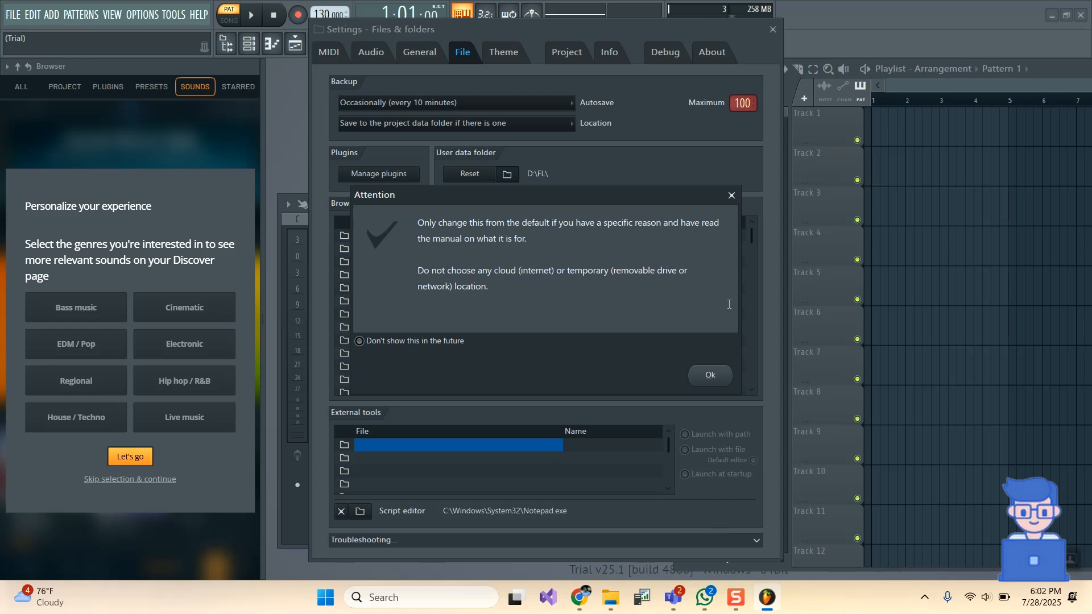
{"action": "left_click", "coordinate": [708, 374]}
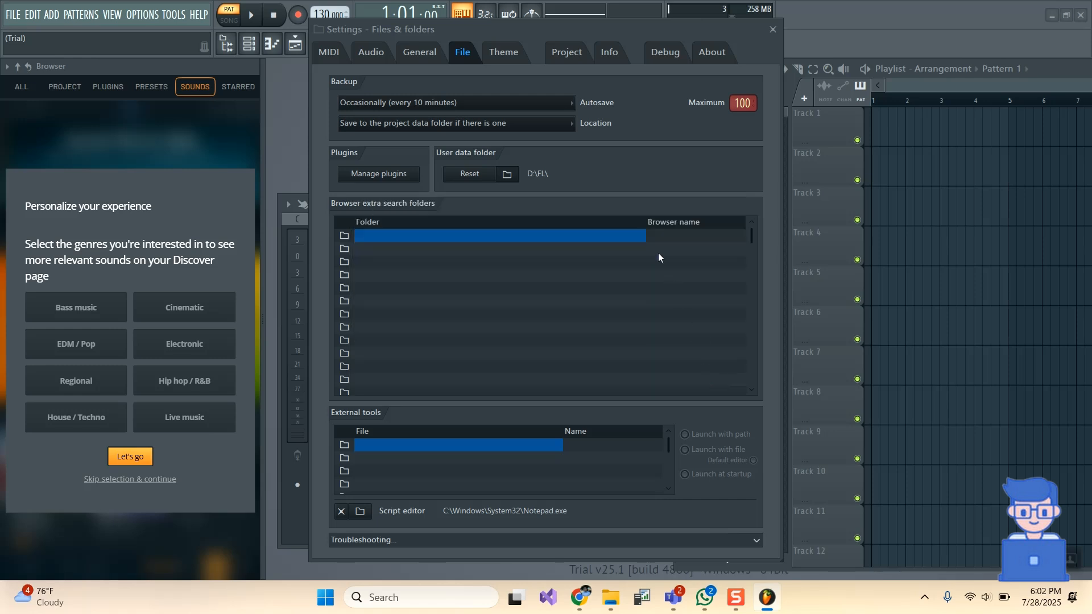
{"action": "left_click", "coordinate": [507, 173]}
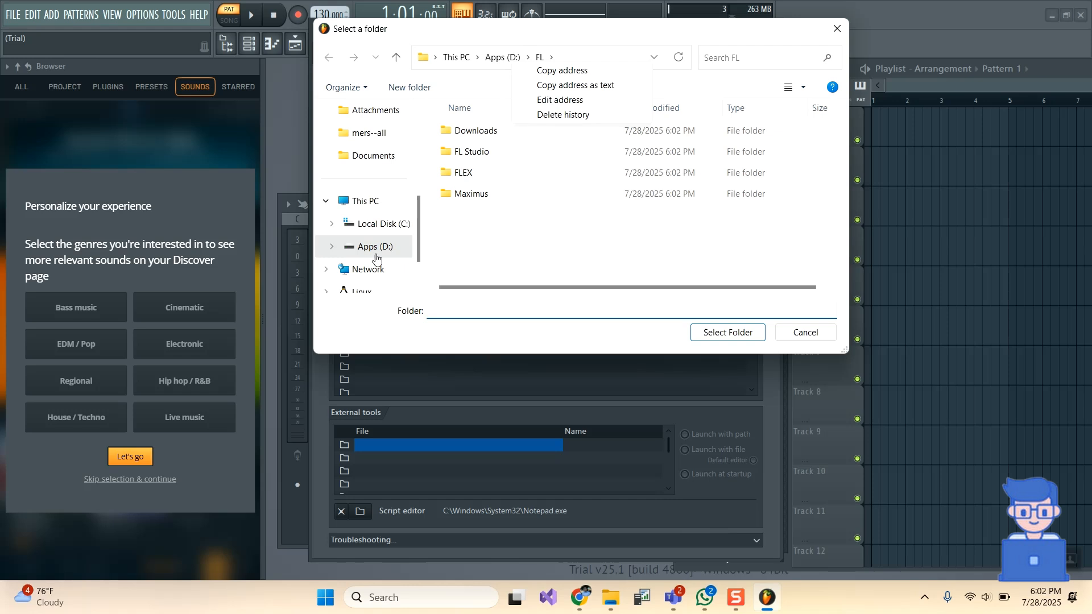
Step: Create 'FL Studio User Data' on Apps (D:) and select it as the user data folder
{"action": "left_click", "coordinate": [372, 246]}
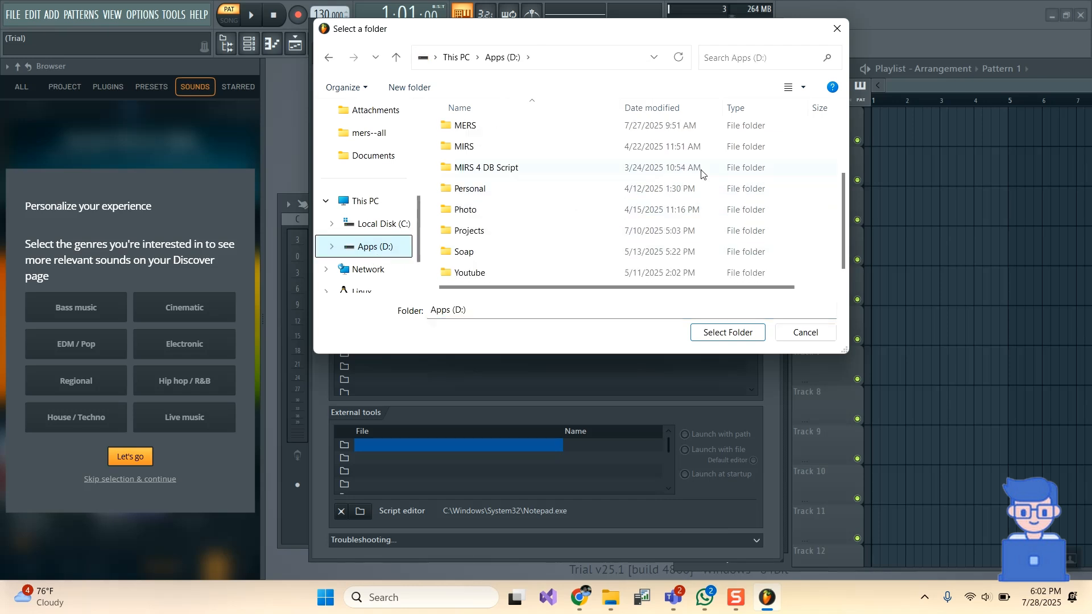
{"action": "left_click", "coordinate": [408, 88]}
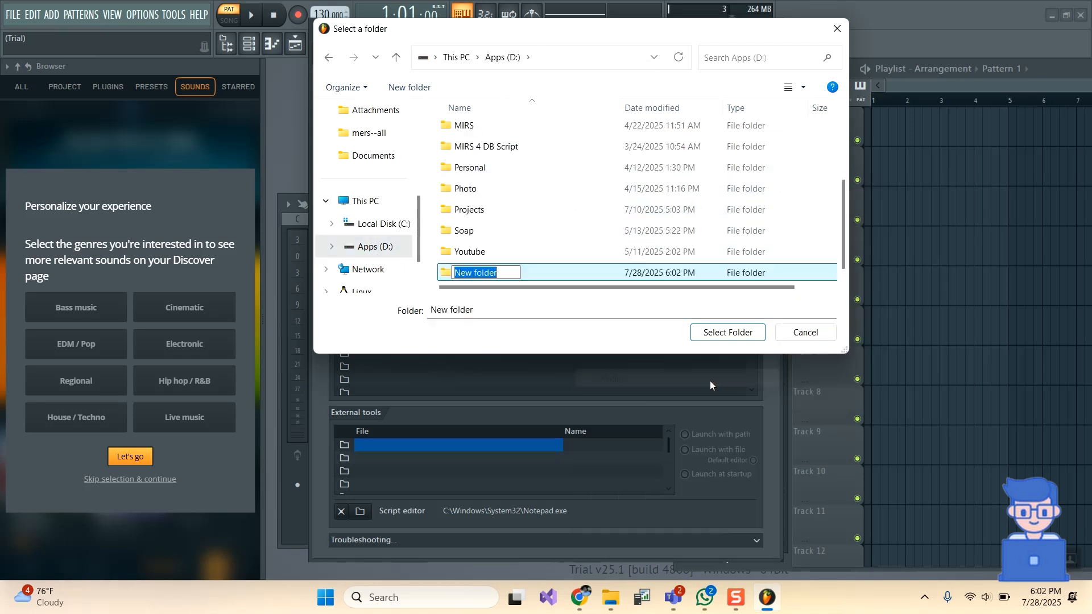
{"action": "type", "text": "FL Studio User Data"}
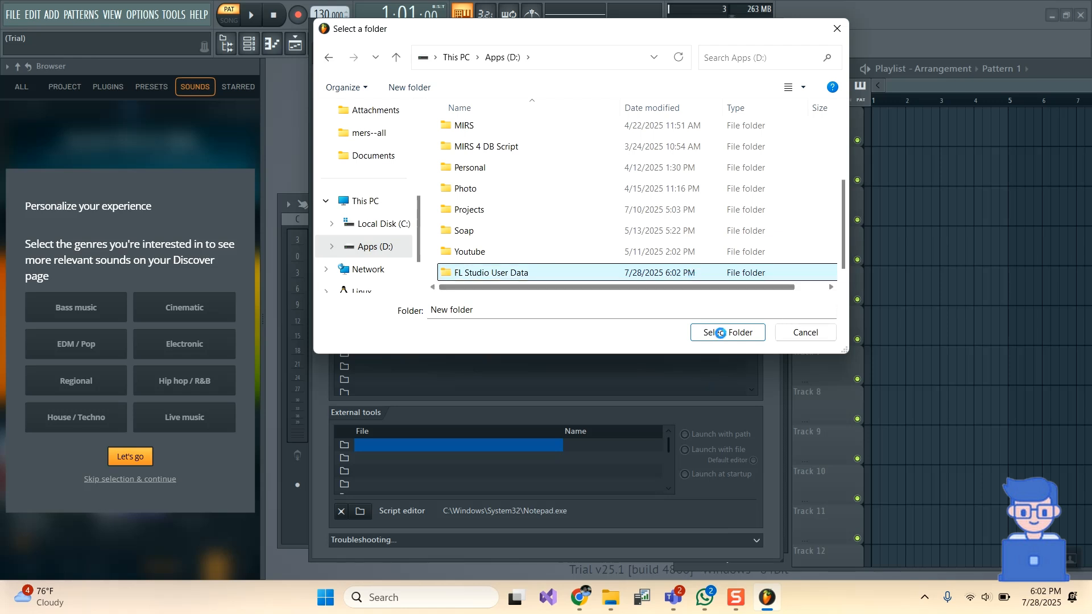
{"action": "left_click", "coordinate": [490, 272]}
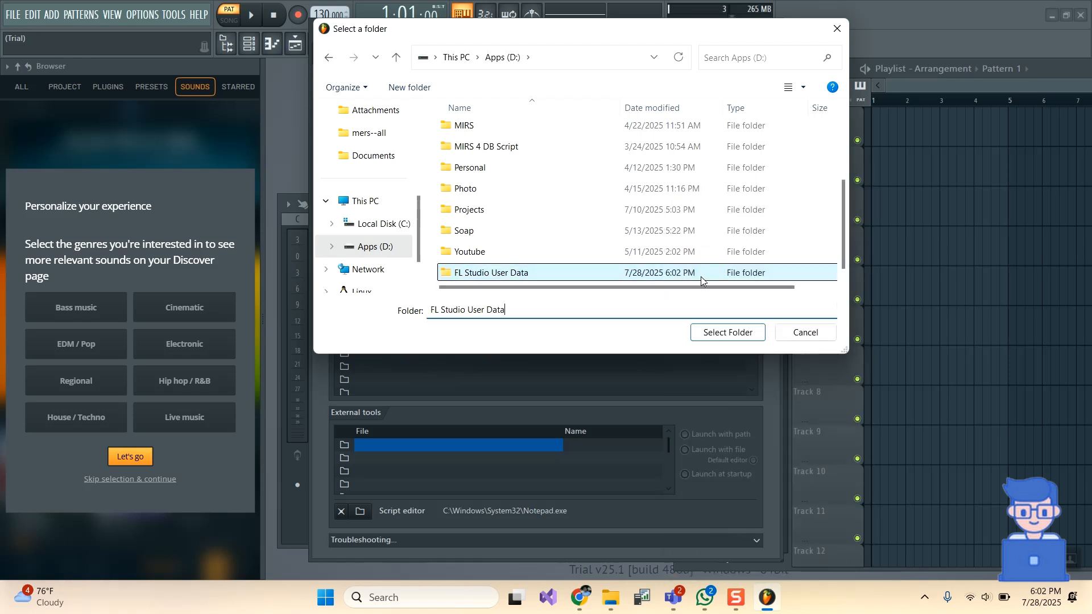
{"action": "left_click", "coordinate": [727, 332]}
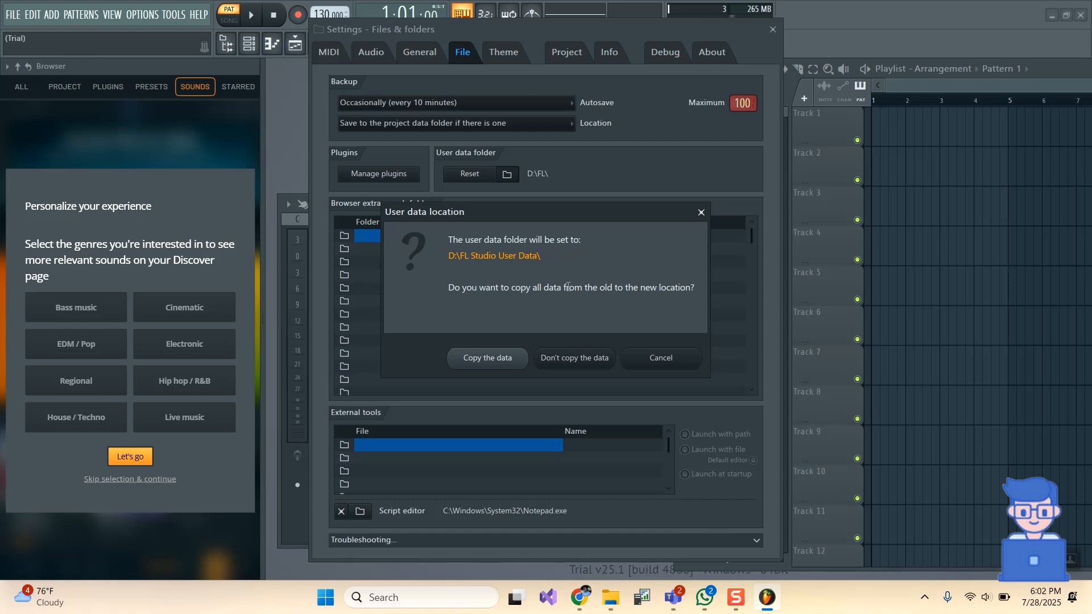
{"action": "mouse_move", "coordinate": [639, 246]}
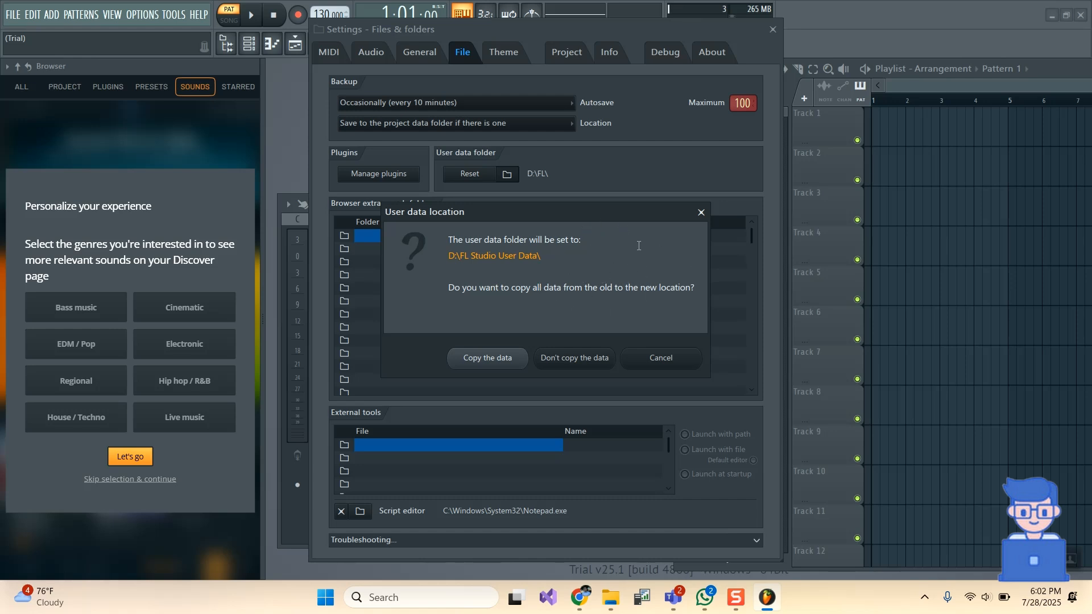
{"action": "mouse_move", "coordinate": [619, 377]}
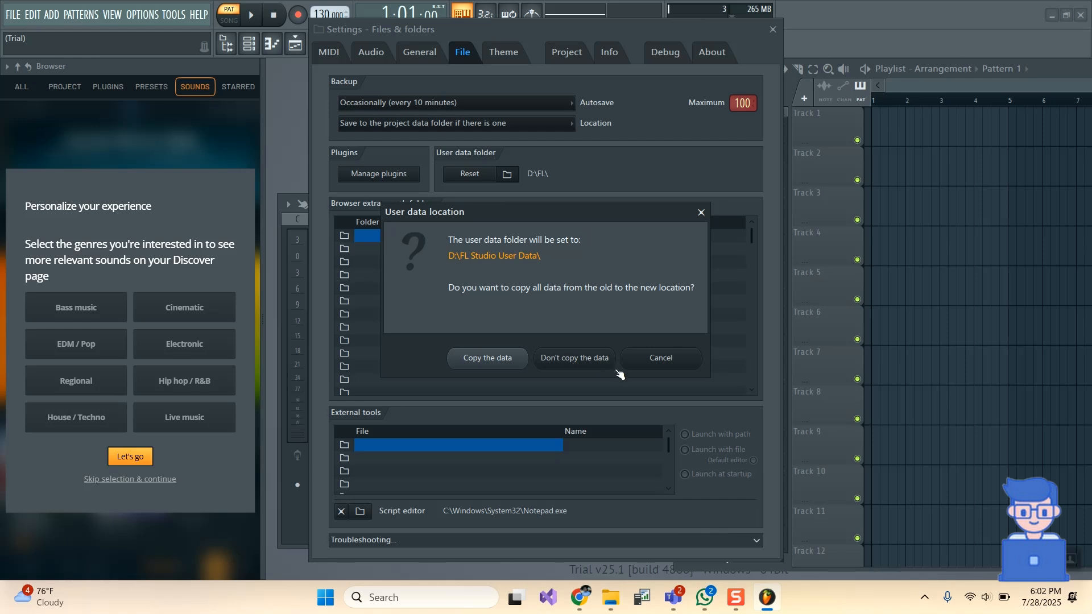
{"action": "mouse_move", "coordinate": [562, 366]}
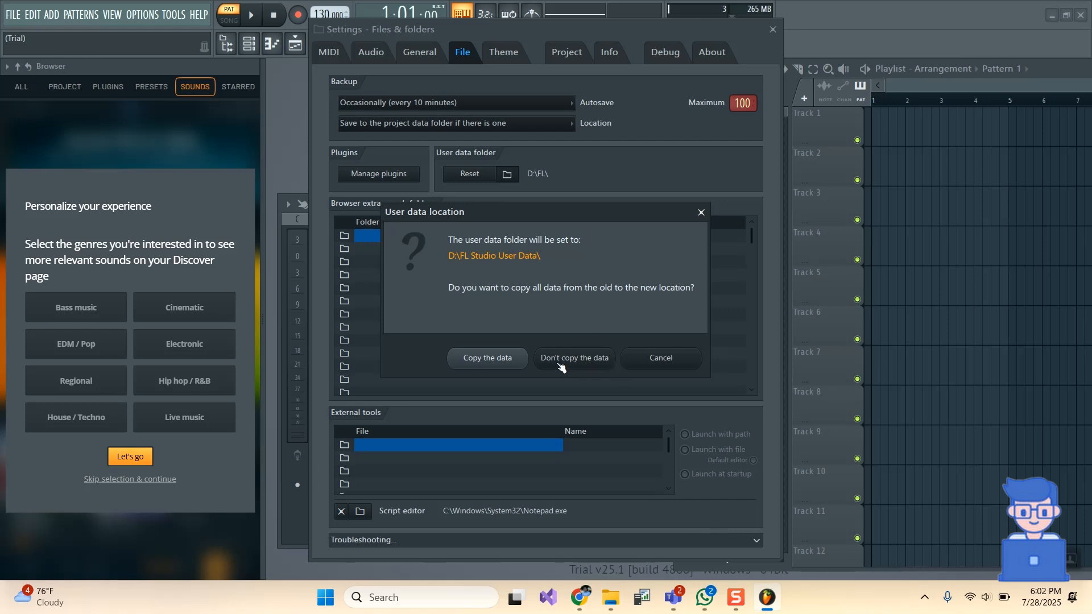
{"action": "mouse_move", "coordinate": [588, 365]}
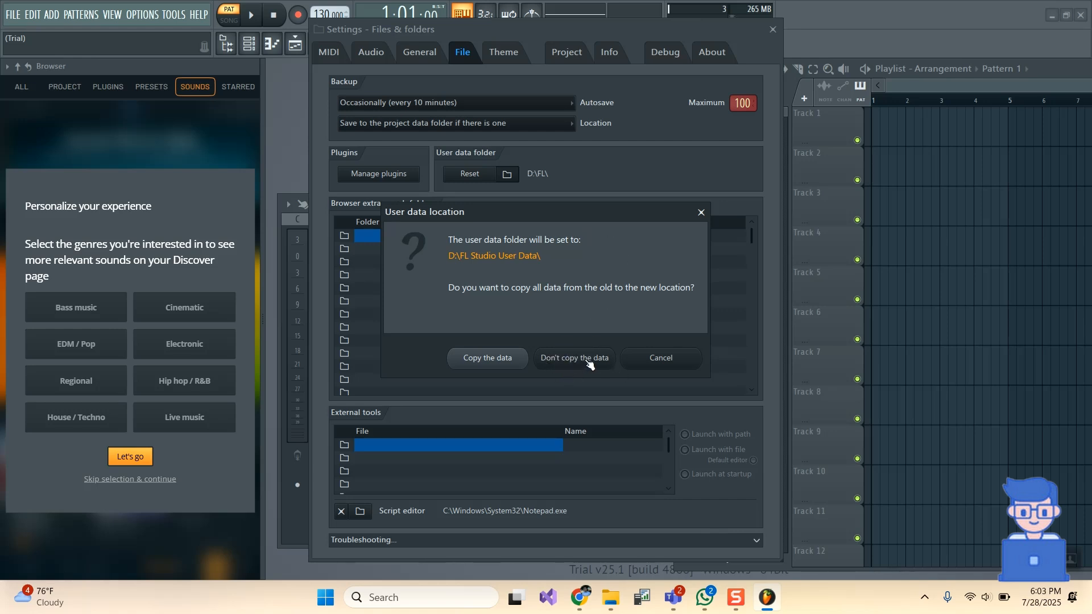
Step: Apply D:\FL Studio User Data\ as the location without copying the old data
{"action": "left_click", "coordinate": [573, 357]}
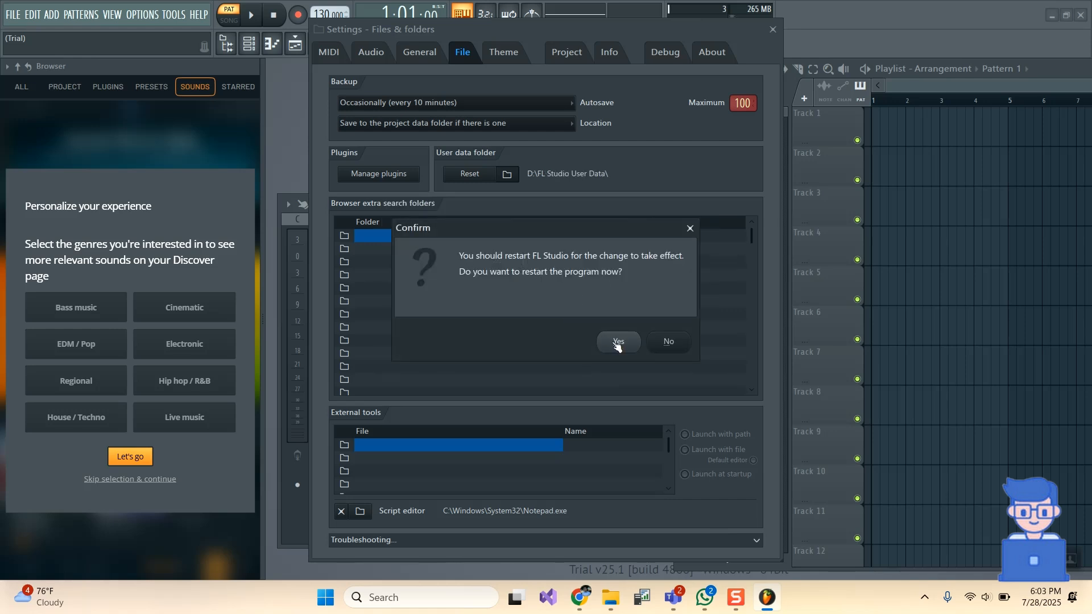
Step: Confirm restarting FL Studio now so the new folder takes effect
{"action": "left_click", "coordinate": [616, 341]}
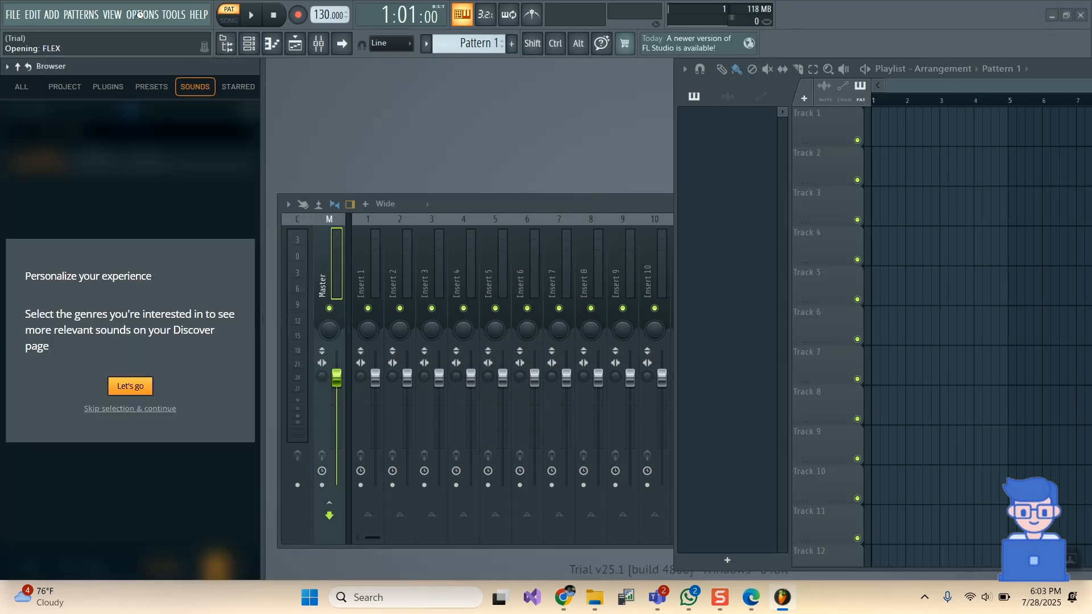
Step: Reopen File settings to verify the user data folder reads D:\FL Studio User Data\
{"action": "left_click", "coordinate": [142, 14]}
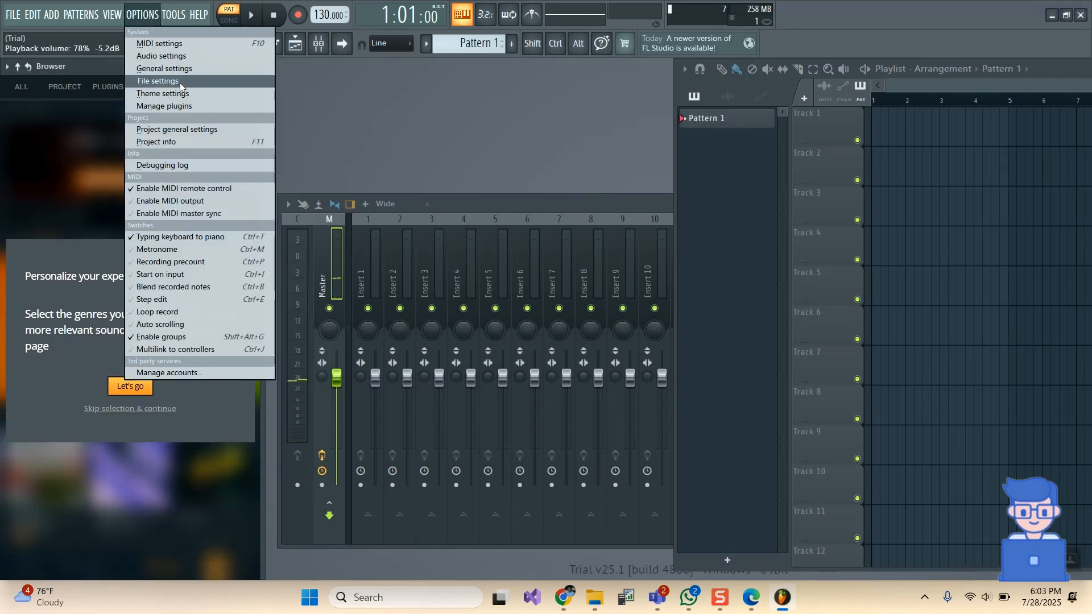
{"action": "left_click", "coordinate": [157, 81]}
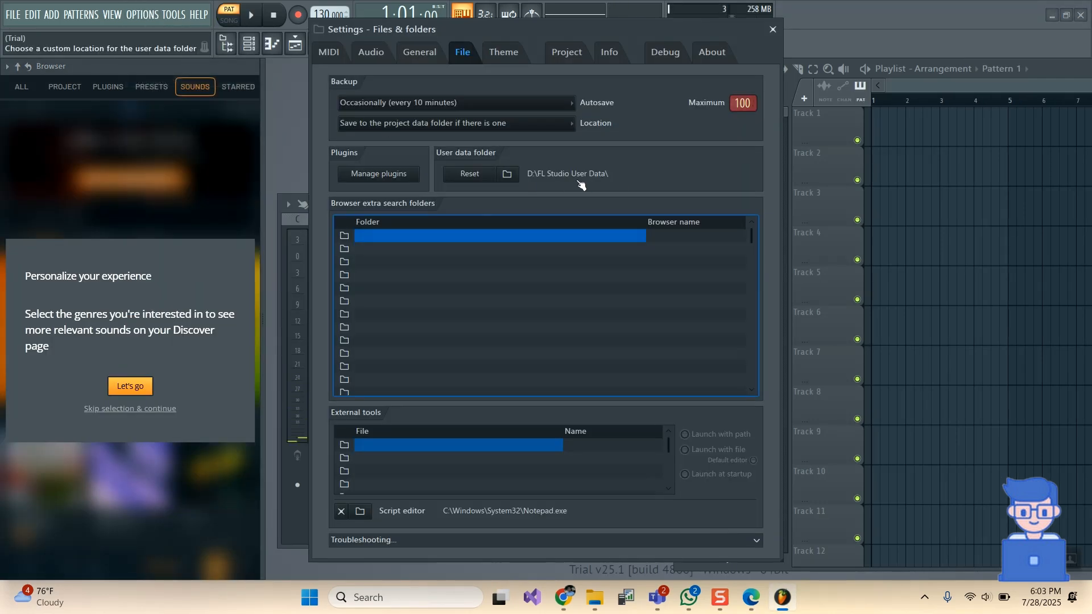